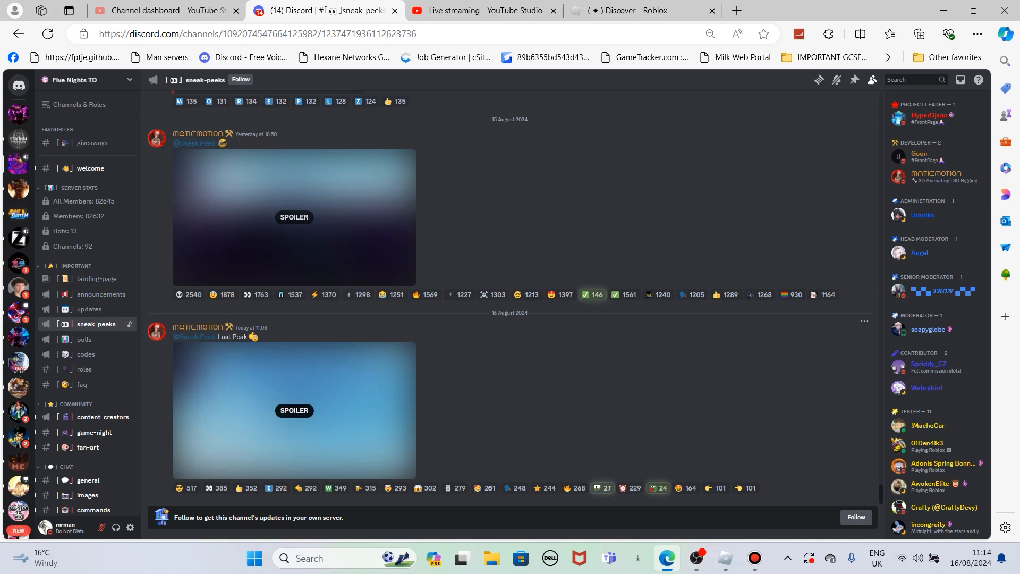
- Reveal the spoilered Last Peak sneak-peek video in sneak-peeks and start it playing
click(293, 410)
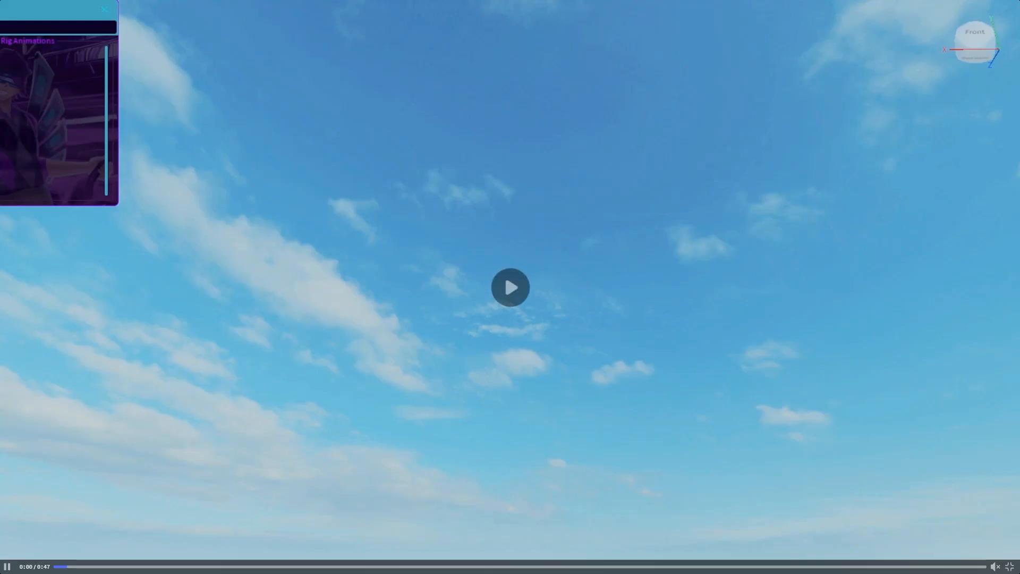
click(511, 287)
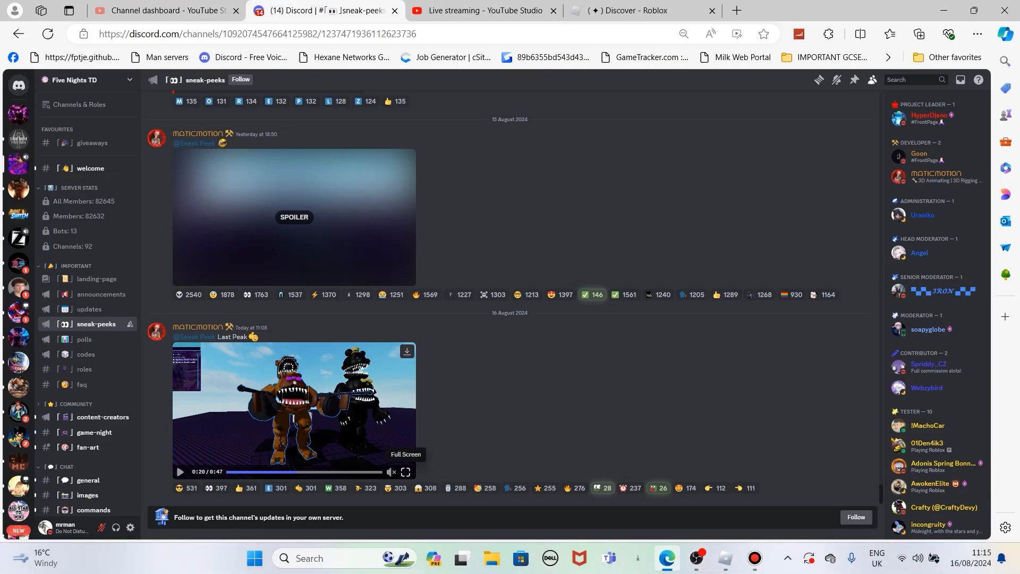
- Expand the playing Nightmare Fredbear video to fullscreen
click(406, 472)
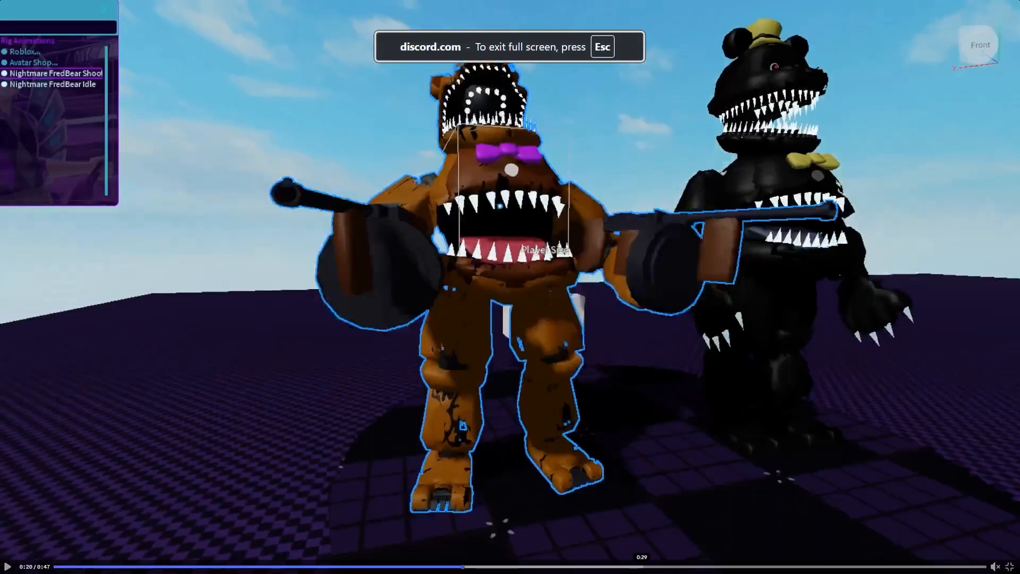